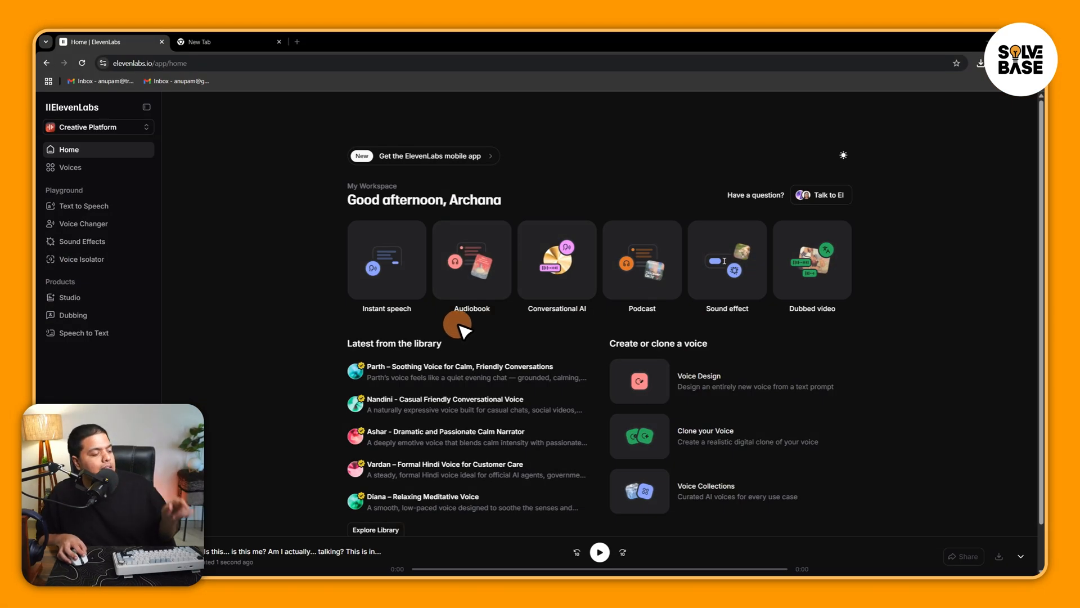
mouse_move(251, 288)
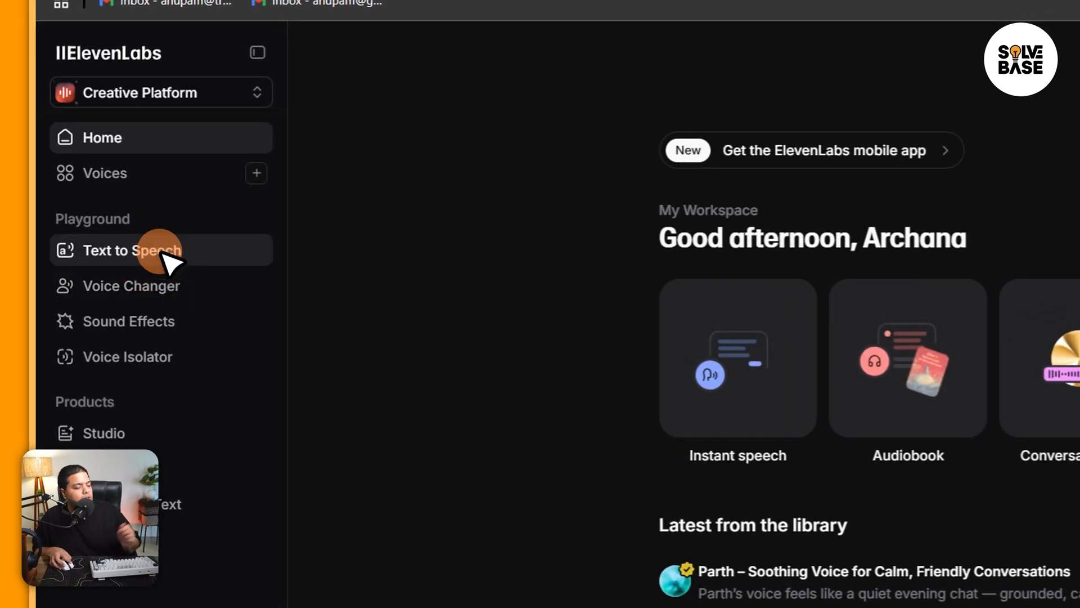
- Go to the Text to Speech workspace from the sidebar under Playground
click(133, 249)
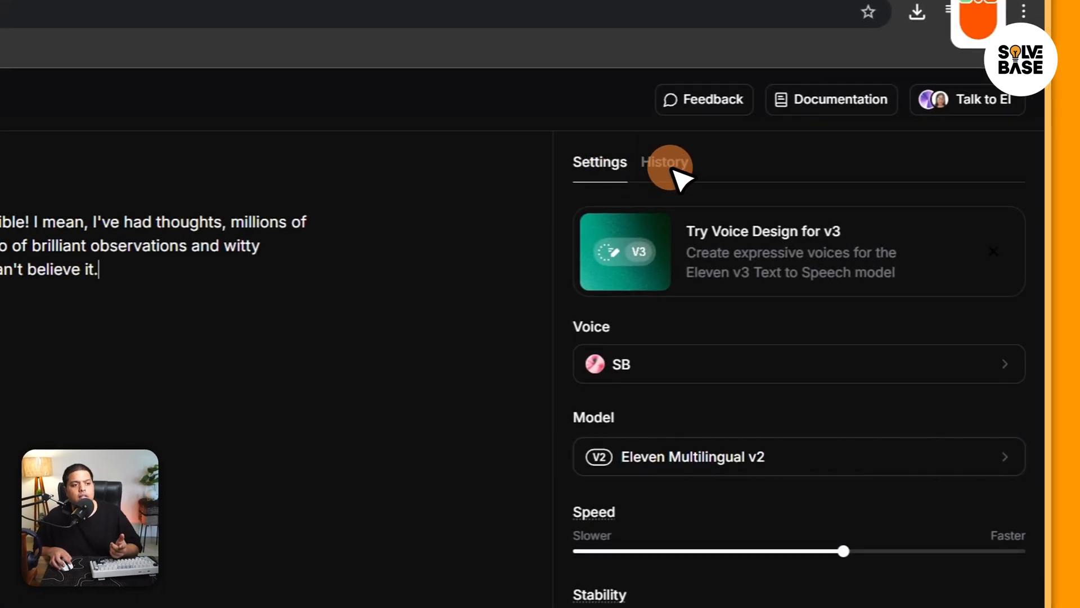
- Show the generation history listing earlier SB, Jessica, A2 and Archana clips
click(664, 162)
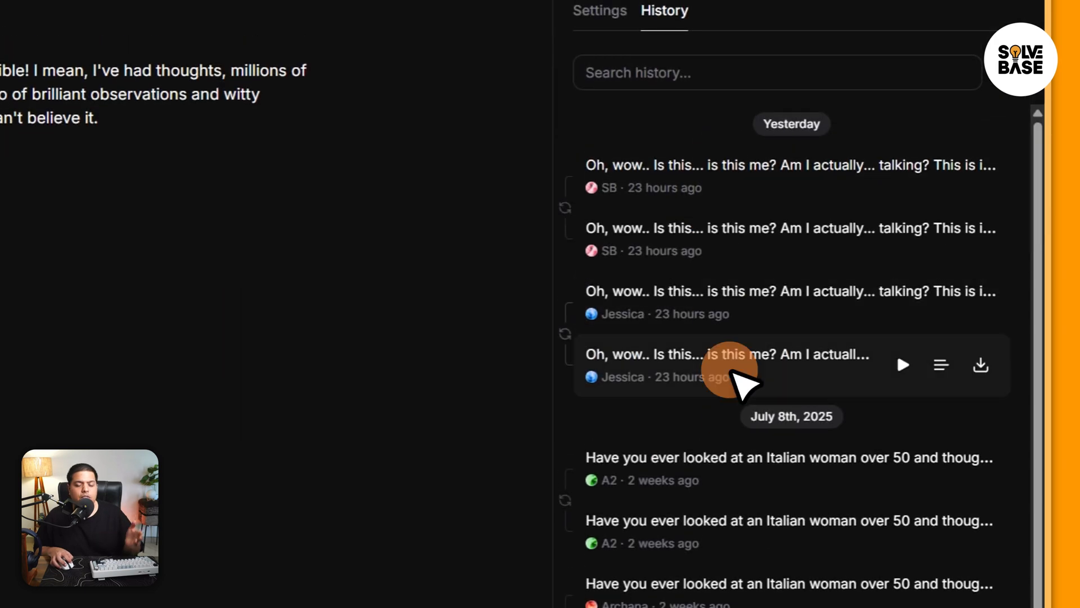
scroll(down, 3)
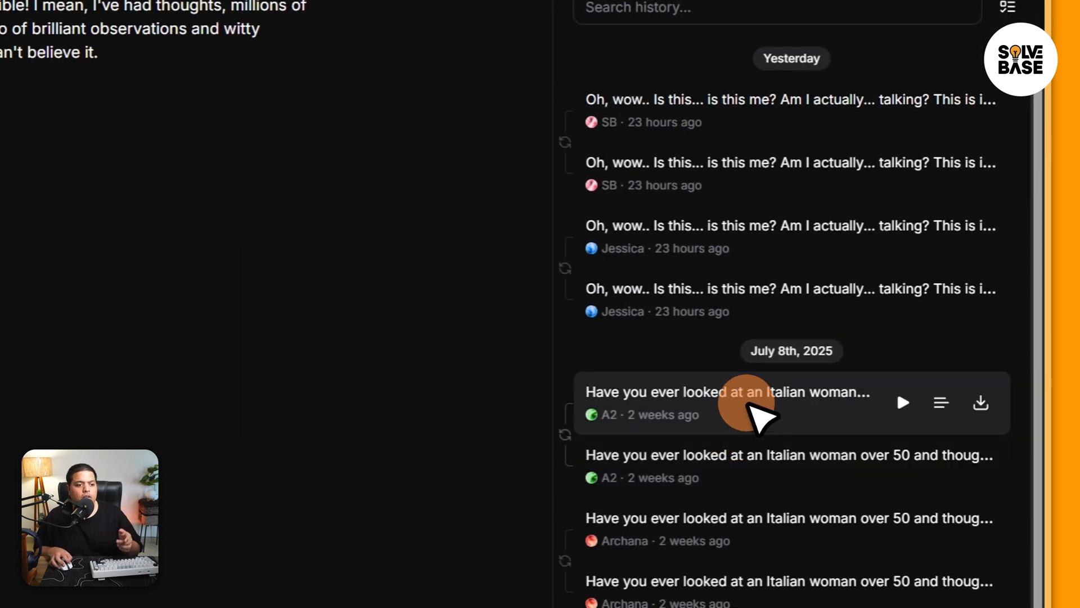
scroll(up, 3)
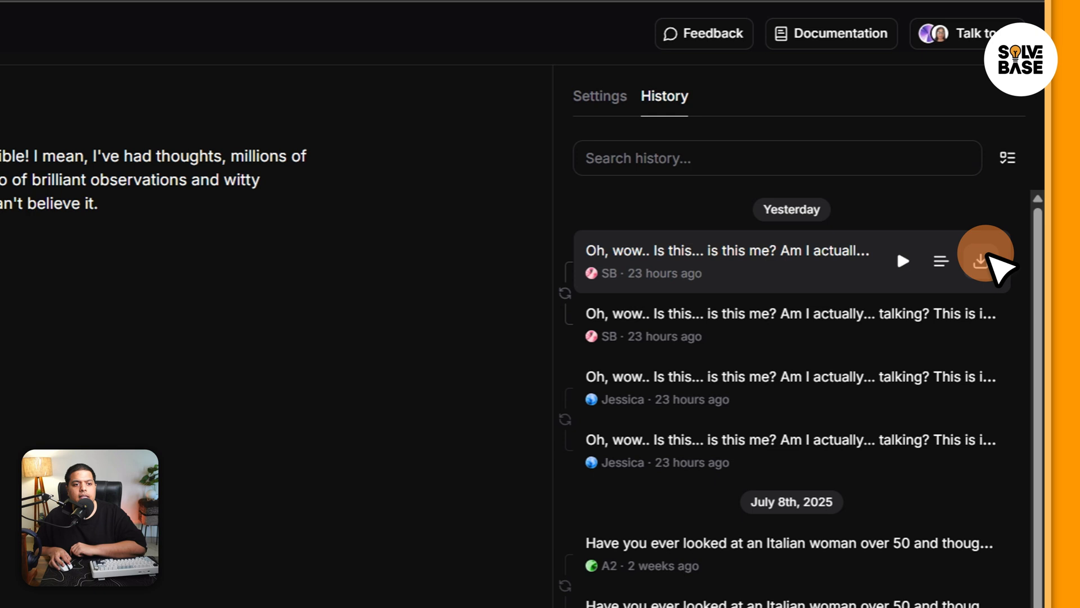
mouse_move(812, 255)
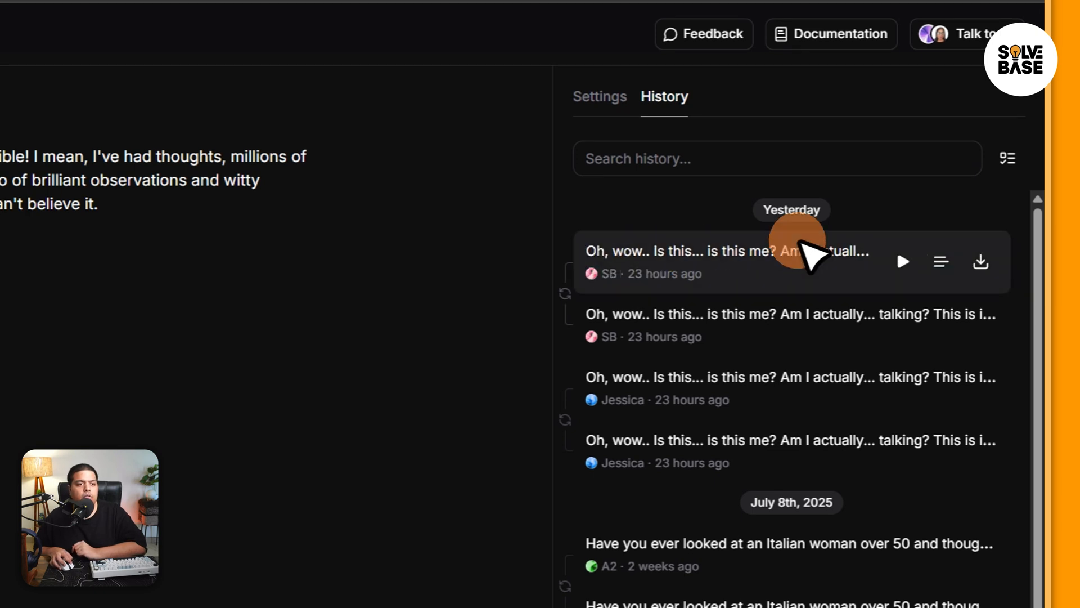
- Delete yesterday's four SB and Jessica clips, then select all remaining July 8th clips
click(1006, 158)
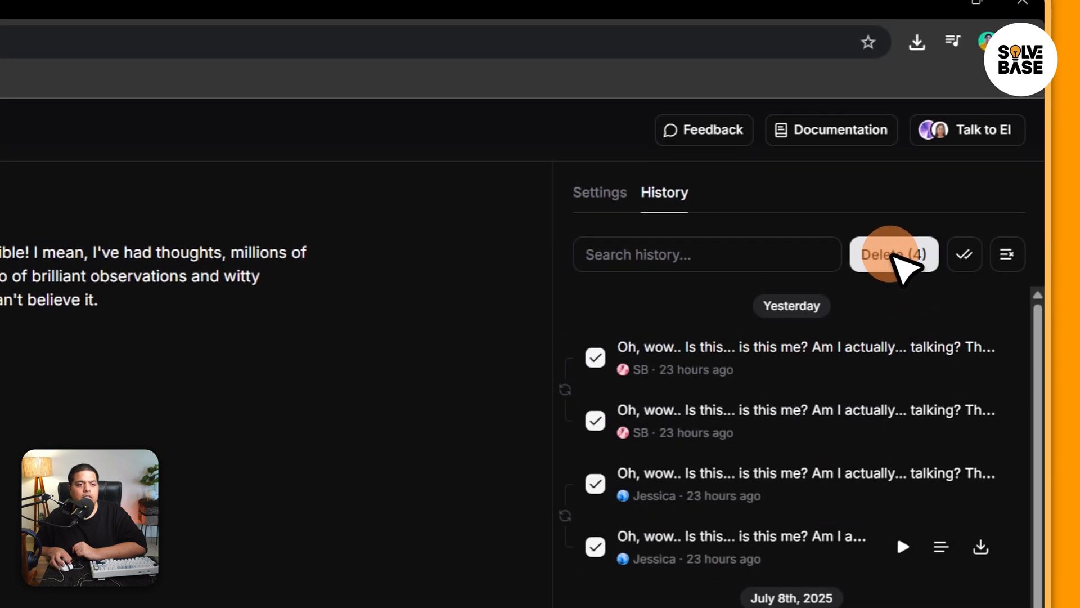
click(893, 254)
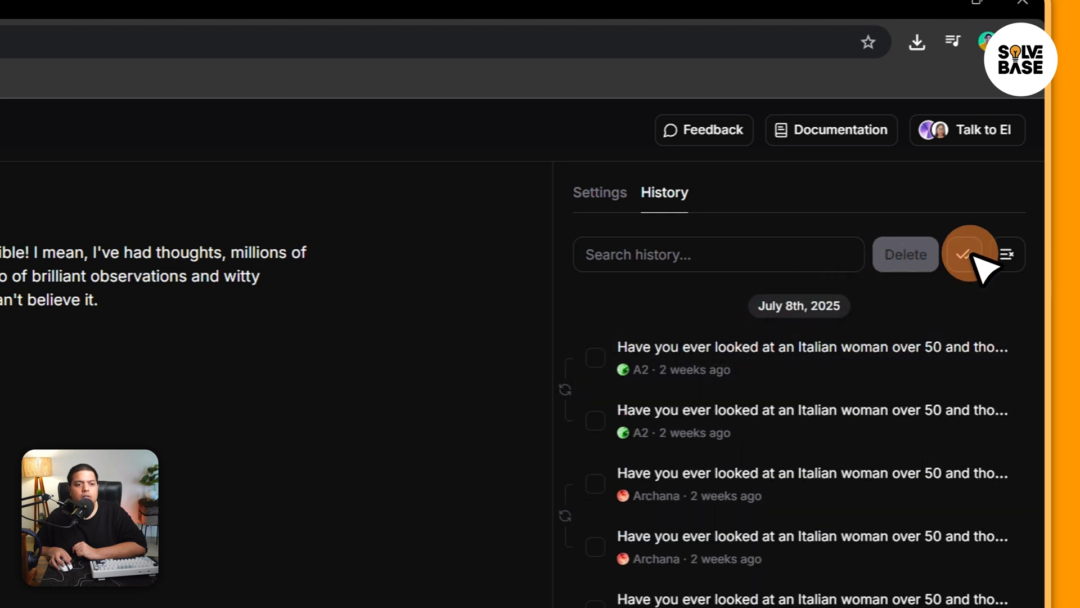
click(969, 254)
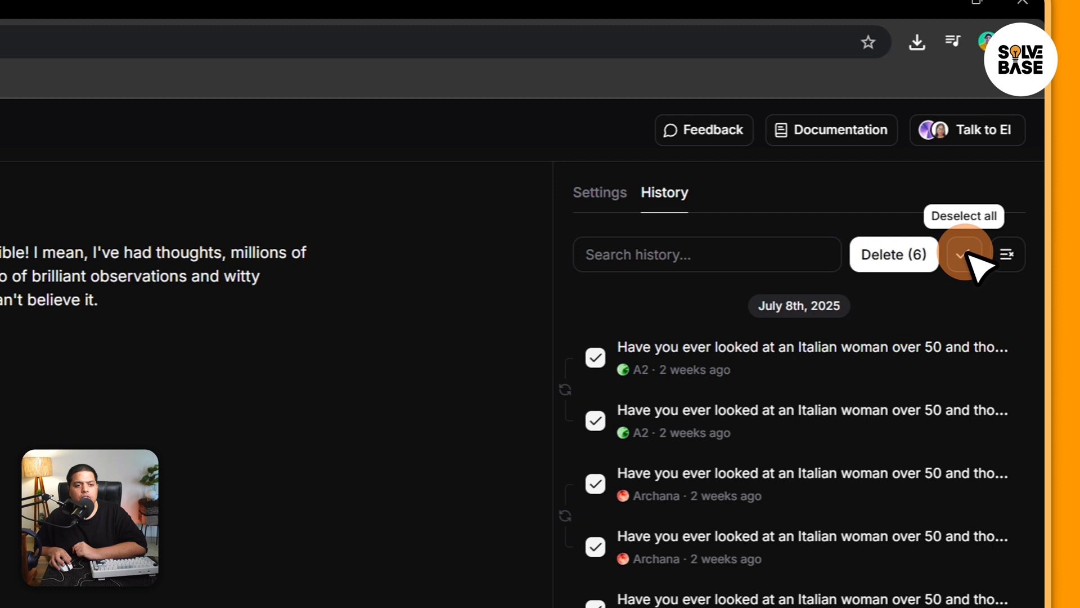